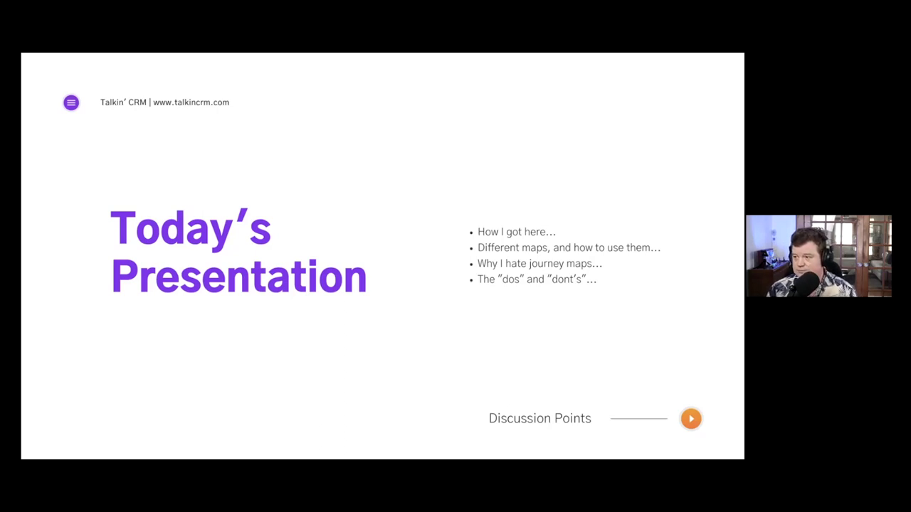
Advance from the agenda slide to the 'Why do we journey map?' slide.
{"action": "left_click", "coordinate": [690, 418]}
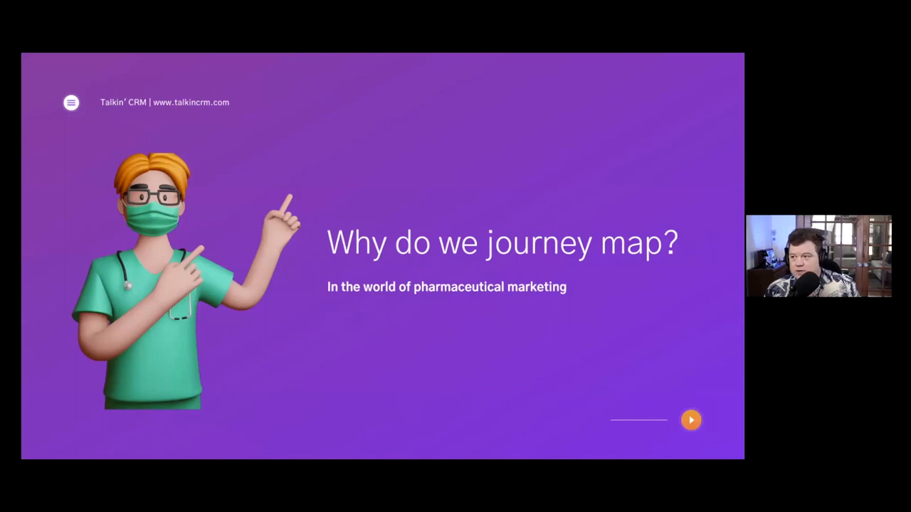
Play the exit animation so only the masked doctor illustration remains.
{"action": "left_click", "coordinate": [690, 419]}
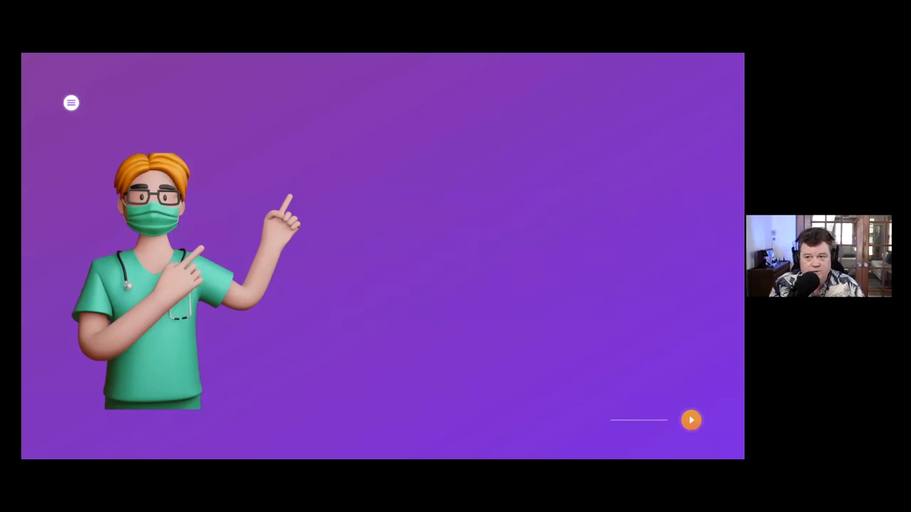
Show the slide listing CX Marketing, UX and Service Design, and IT and Systems.
{"action": "left_click", "coordinate": [690, 420]}
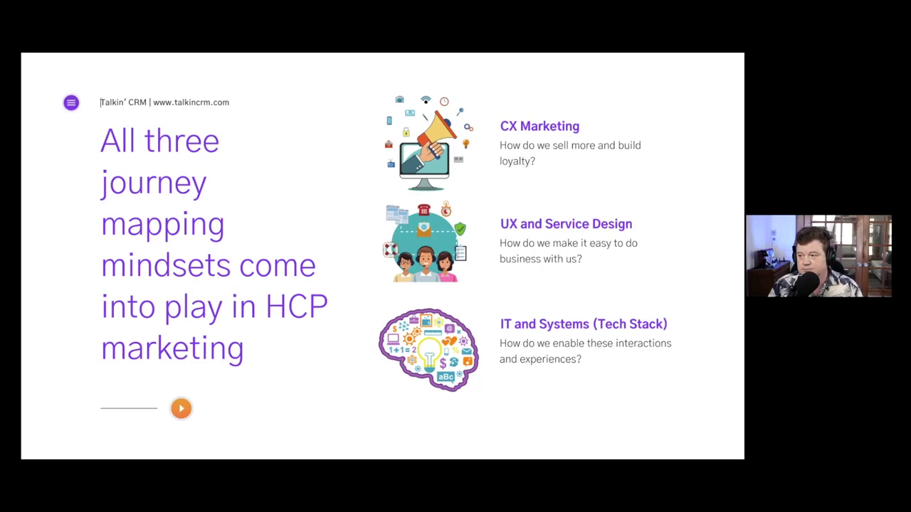
{"action": "left_click", "coordinate": [180, 407]}
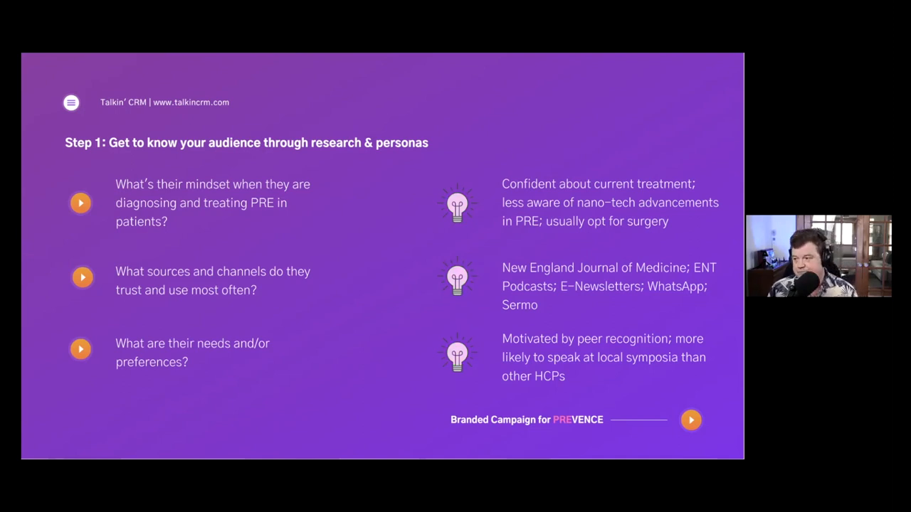
{"action": "left_click", "coordinate": [689, 419]}
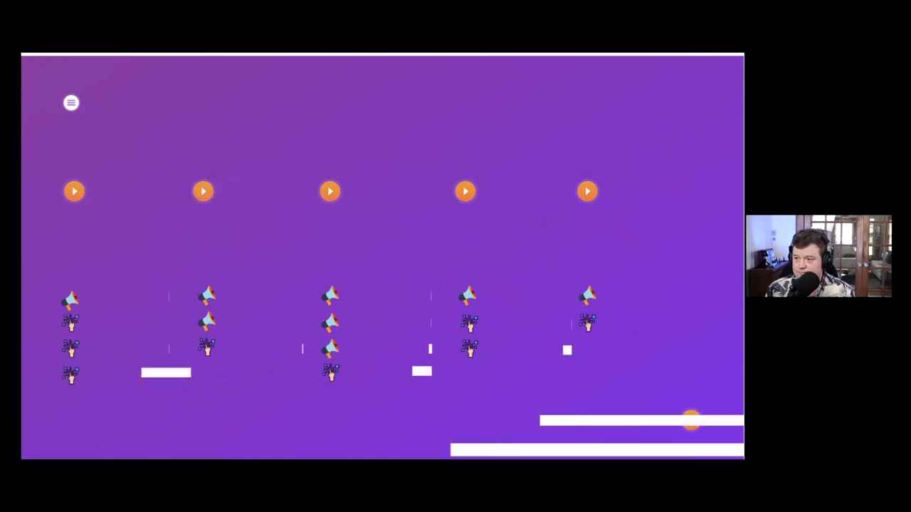
{"action": "left_click", "coordinate": [692, 420]}
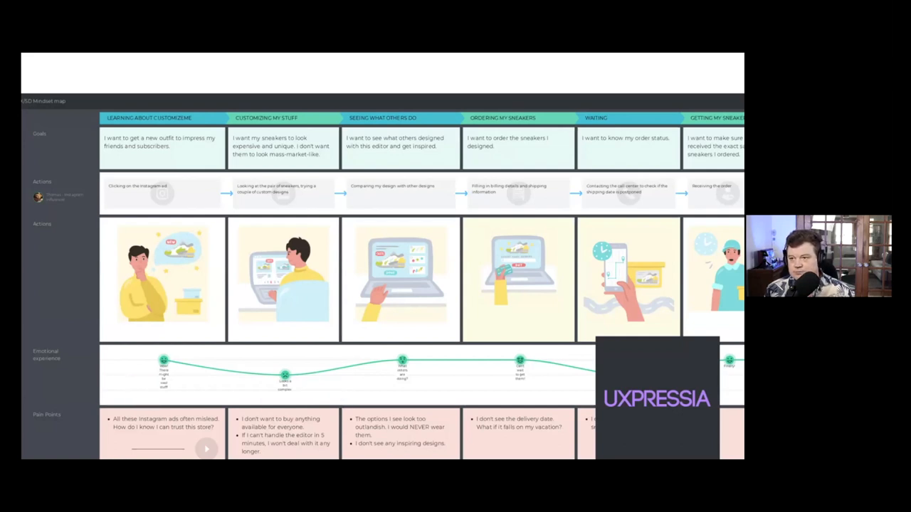
Advance to the slide with the cartoon nurse and podcast logo.
{"action": "key", "text": "Right"}
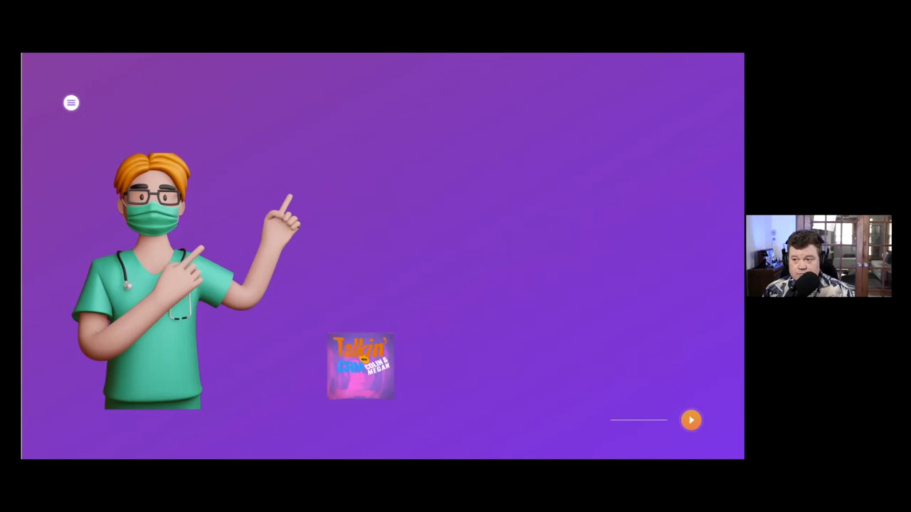
Advance to the '10 Journey Mapping Do's and Dont's' title slide.
{"action": "left_click", "coordinate": [689, 420]}
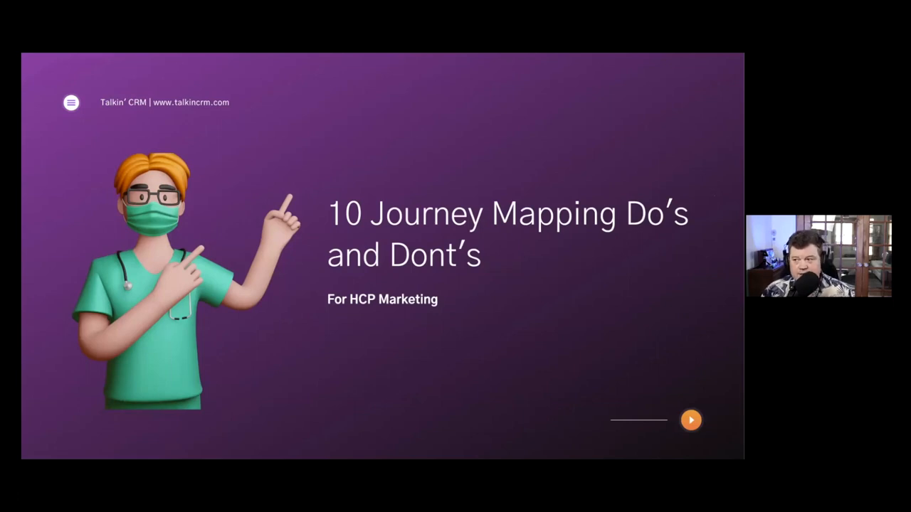
{"action": "left_click", "coordinate": [688, 420]}
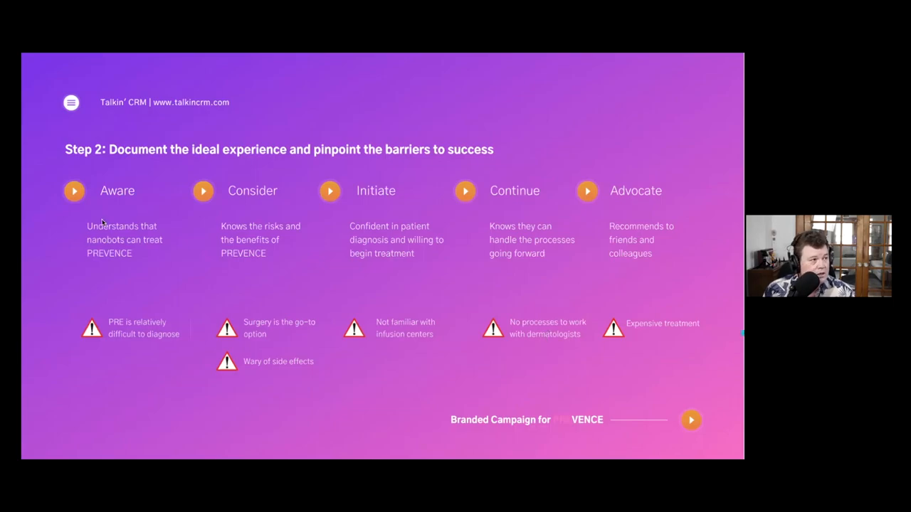
{"action": "mouse_move", "coordinate": [122, 256]}
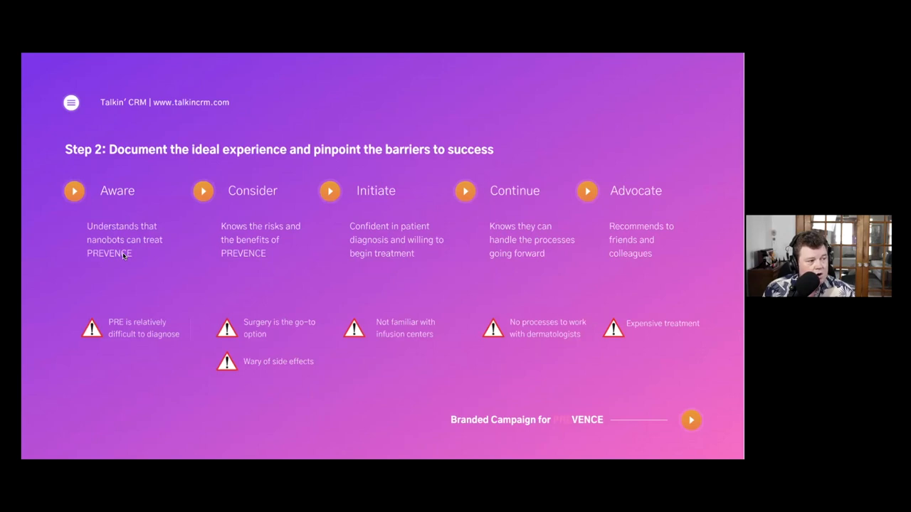
{"action": "mouse_move", "coordinate": [131, 318]}
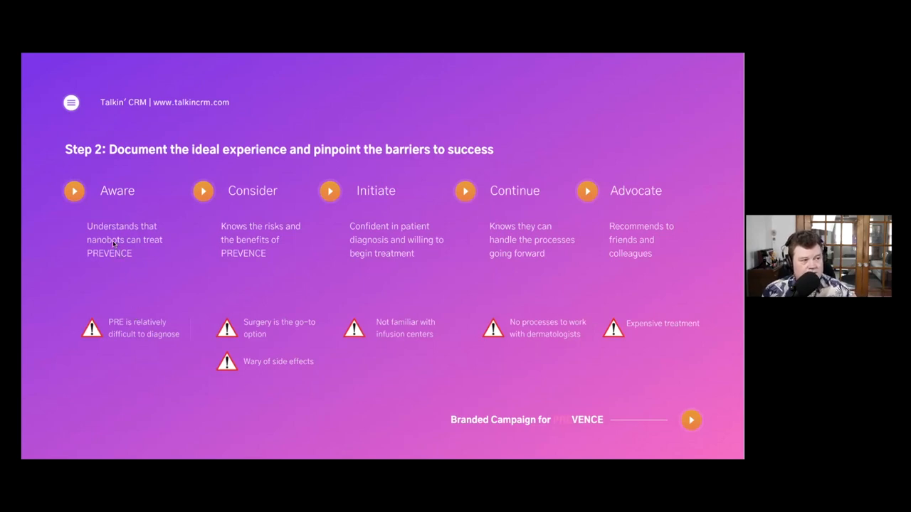
{"action": "mouse_move", "coordinate": [452, 251]}
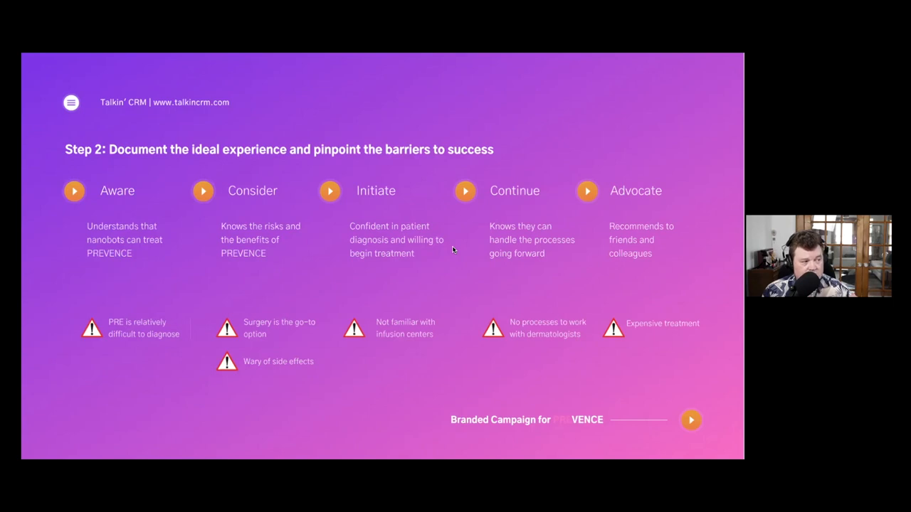
{"action": "mouse_move", "coordinate": [285, 338]}
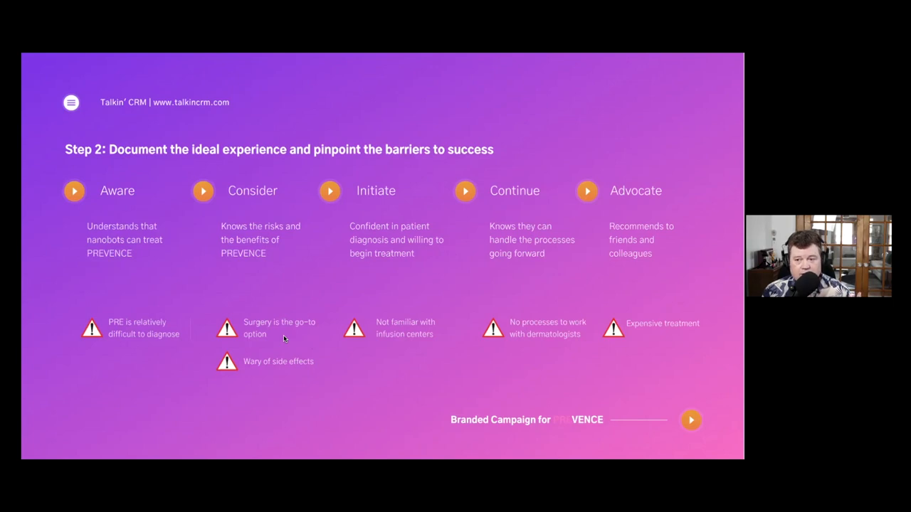
{"action": "mouse_move", "coordinate": [185, 261]}
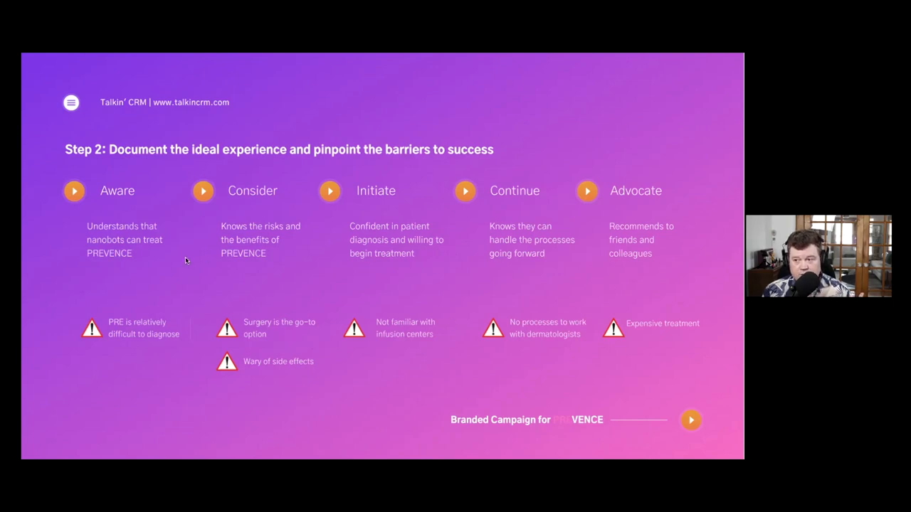
{"action": "mouse_move", "coordinate": [183, 247]}
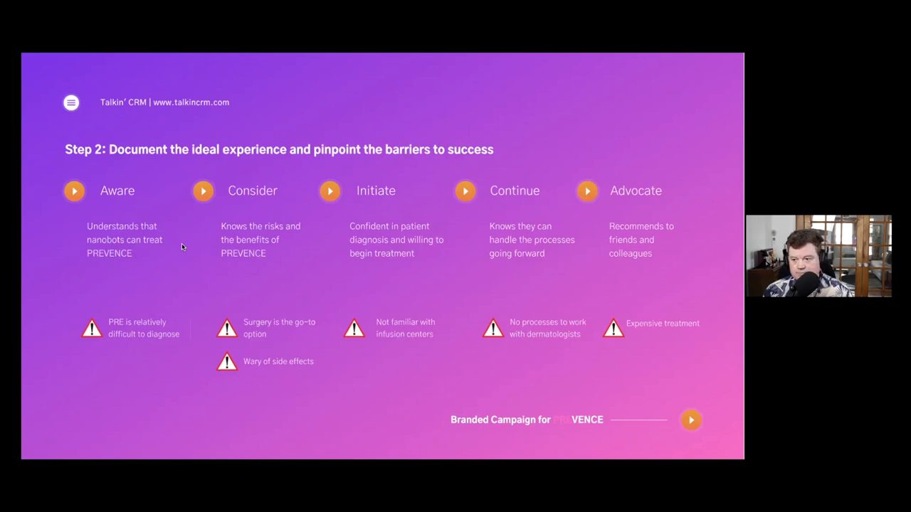
{"action": "mouse_move", "coordinate": [399, 295]}
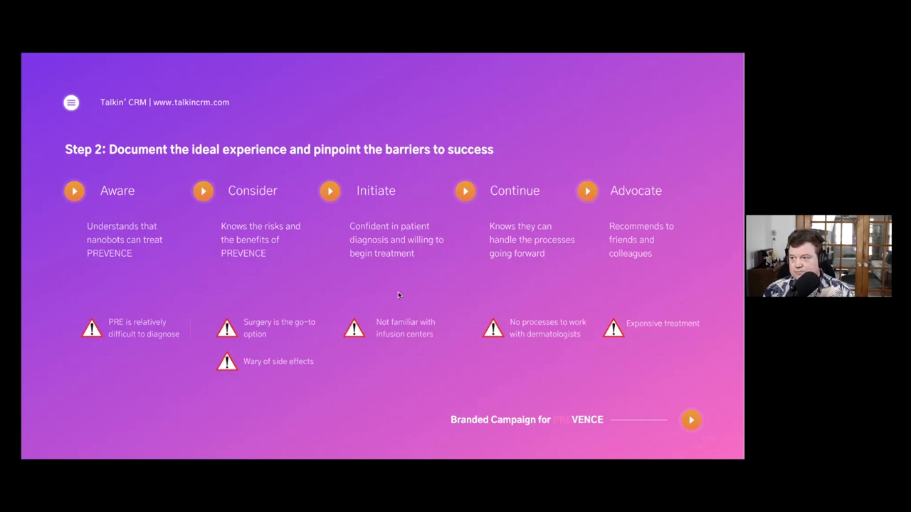
{"action": "mouse_move", "coordinate": [239, 306]}
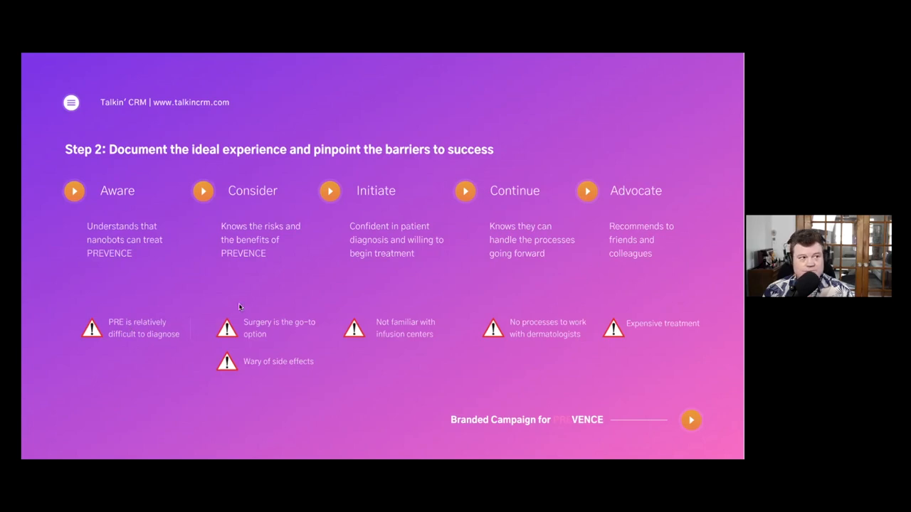